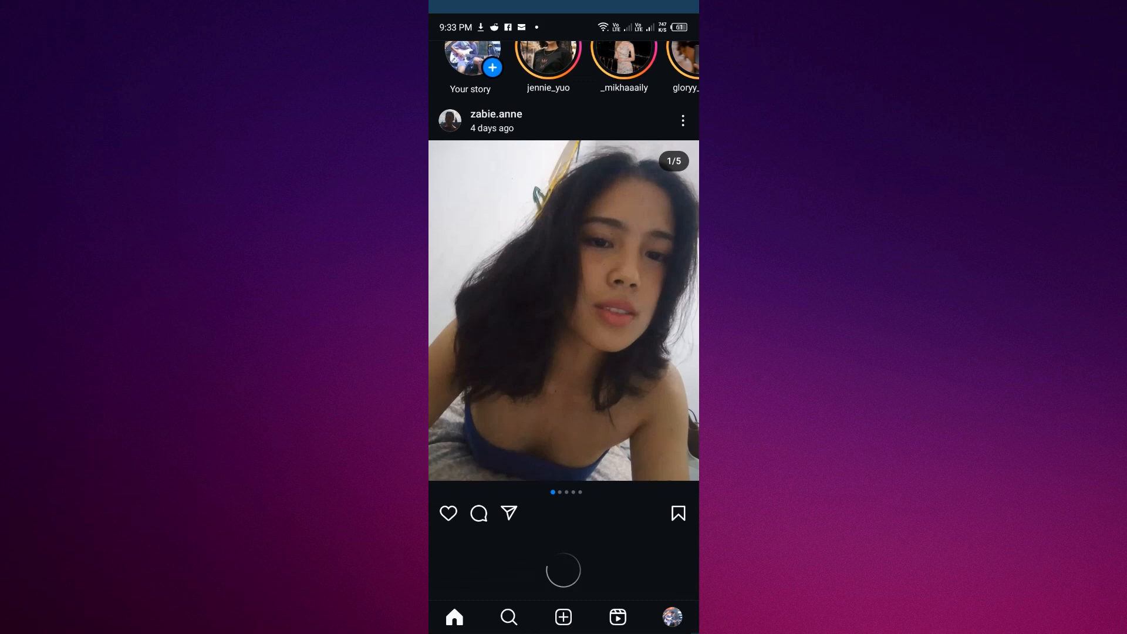
Search settings for 'instagram' and go to Instagram's app info page
scroll("down", 3)
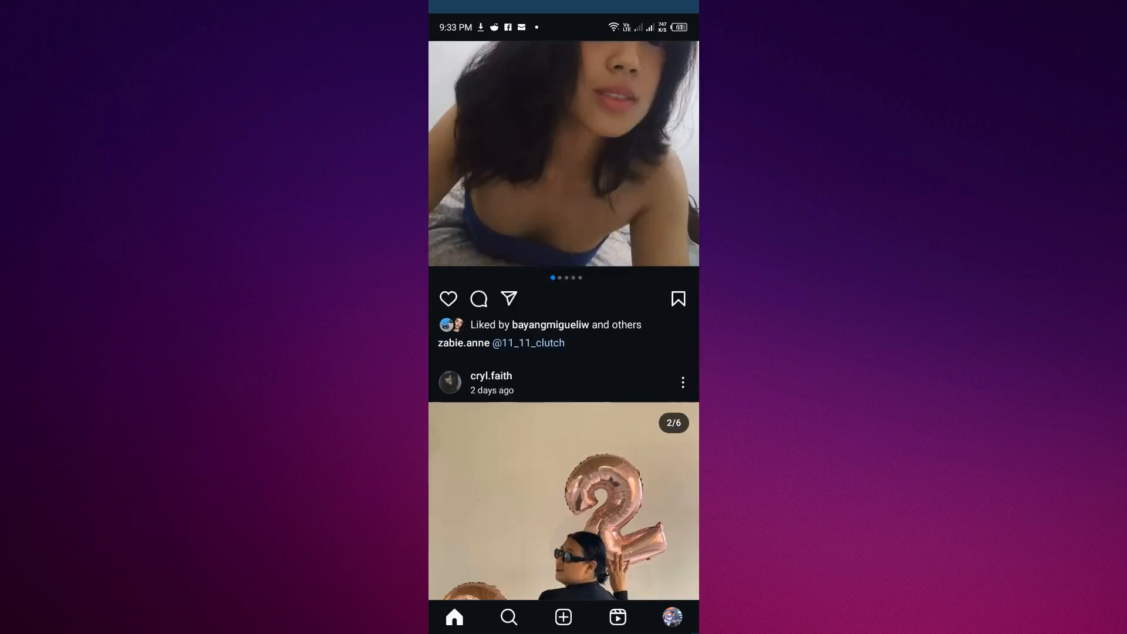
scroll("down", 3)
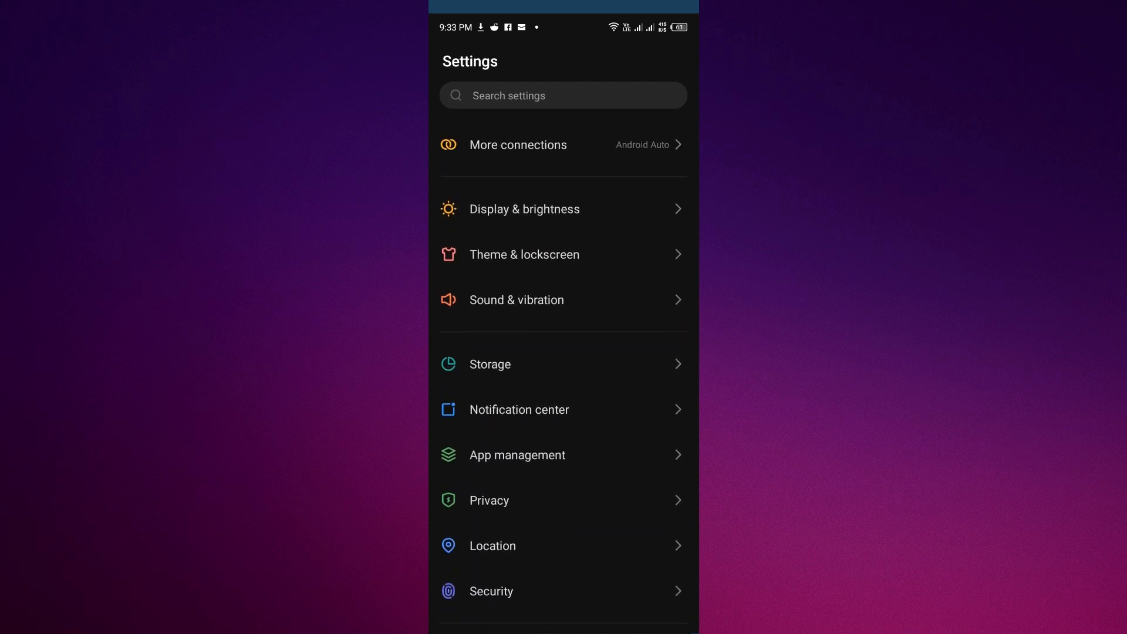
left_click(517, 455)
type("i")
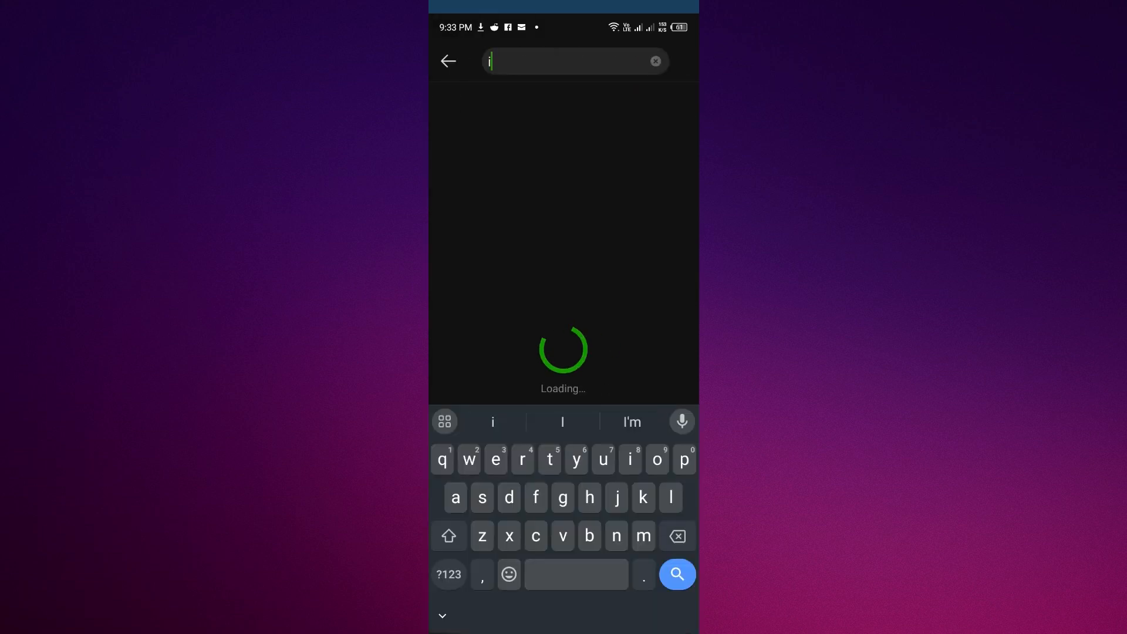
type("nstagram")
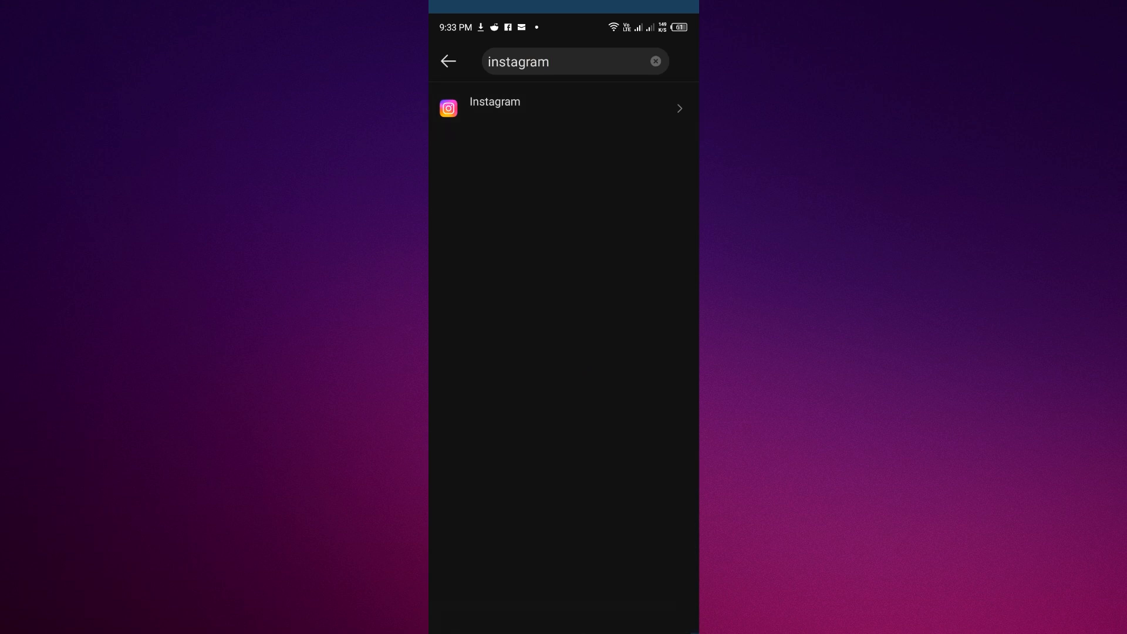
left_click(494, 108)
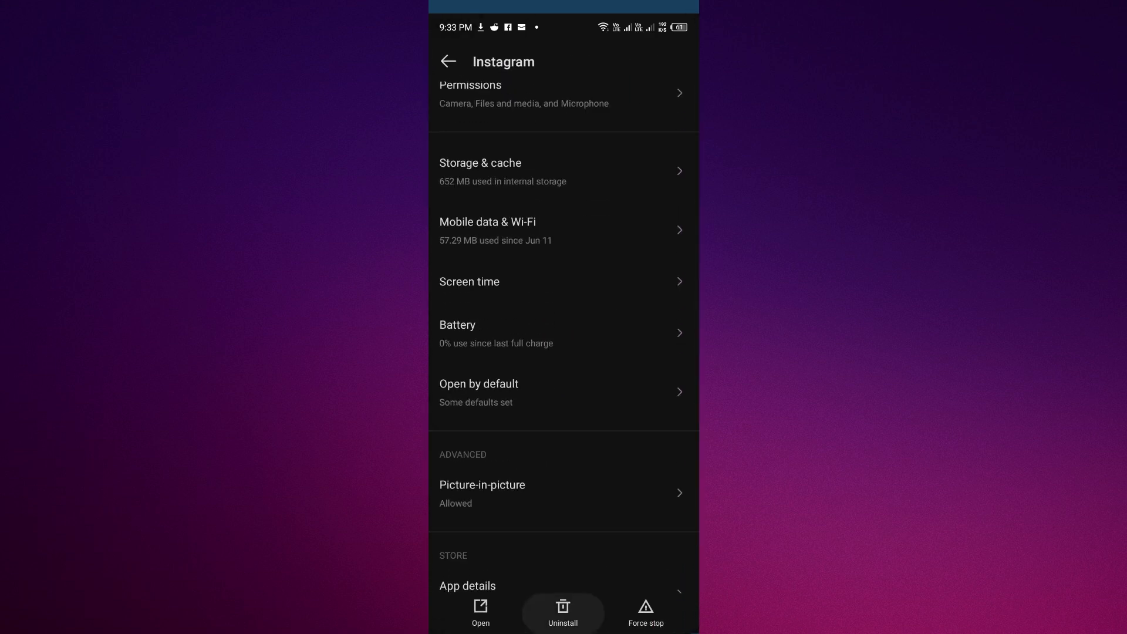
Uninstall Instagram and confirm with OK in the dialog
left_click(563, 611)
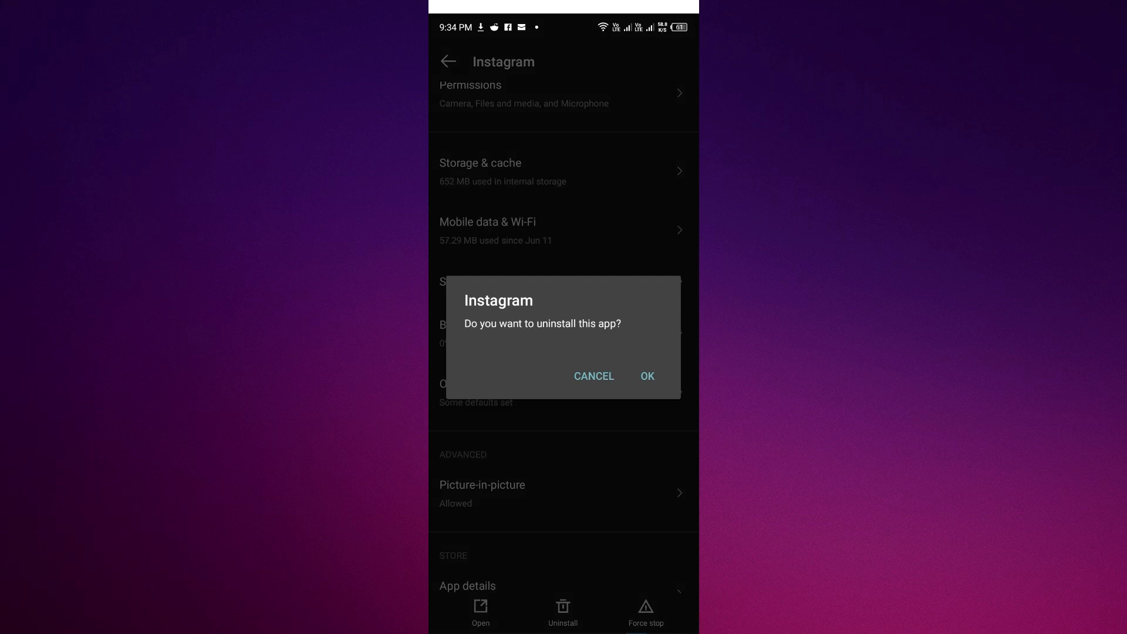
mouse_move(485, 113)
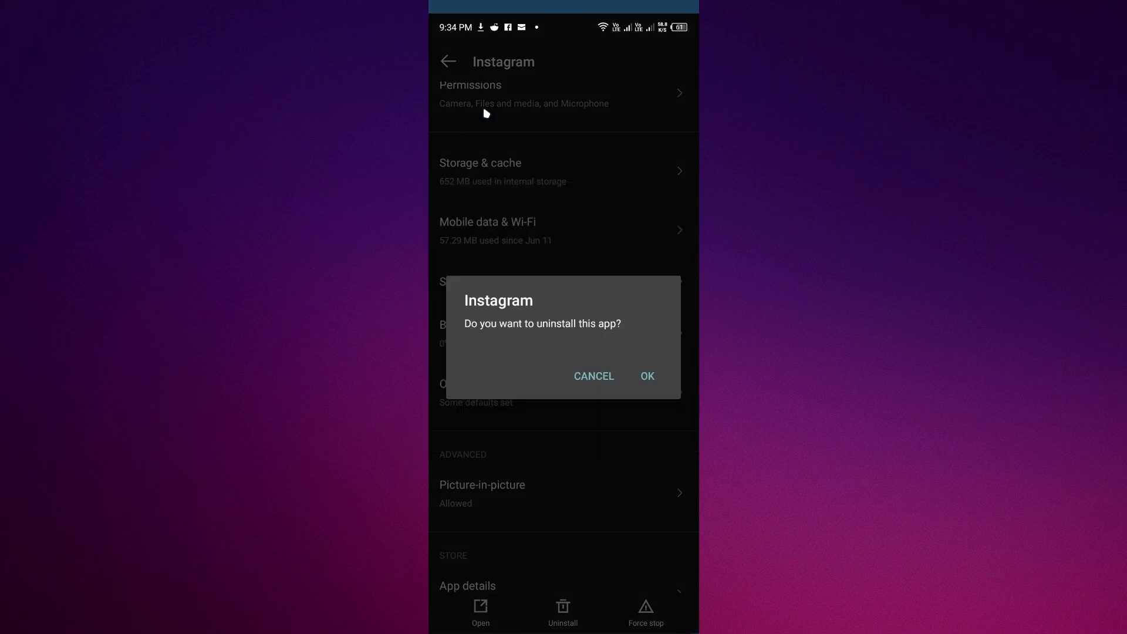
left_click(594, 376)
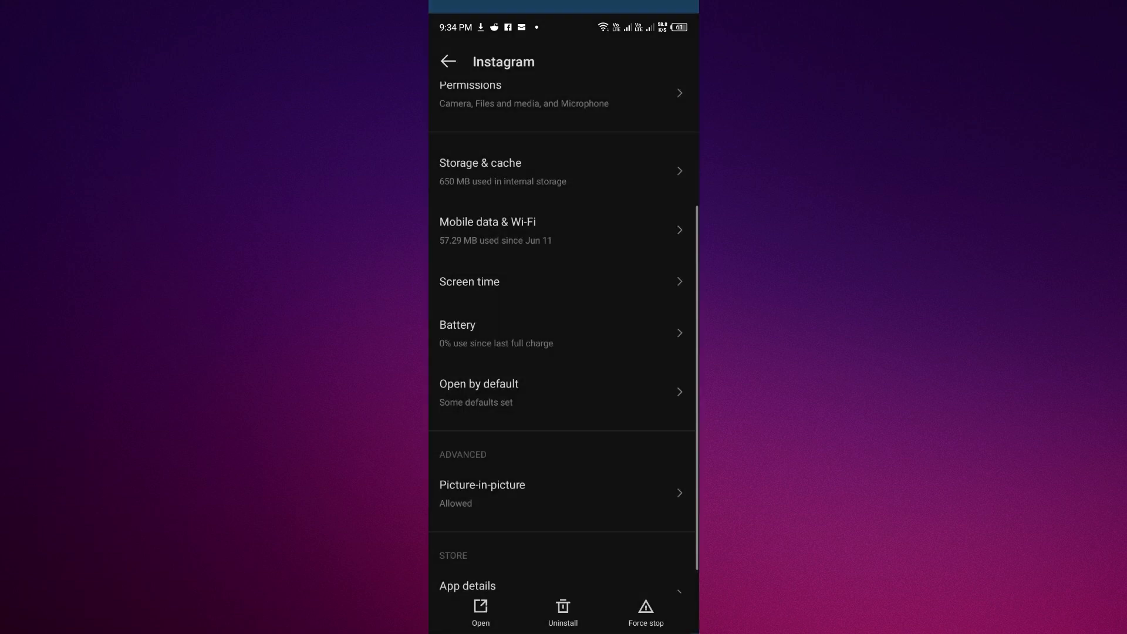